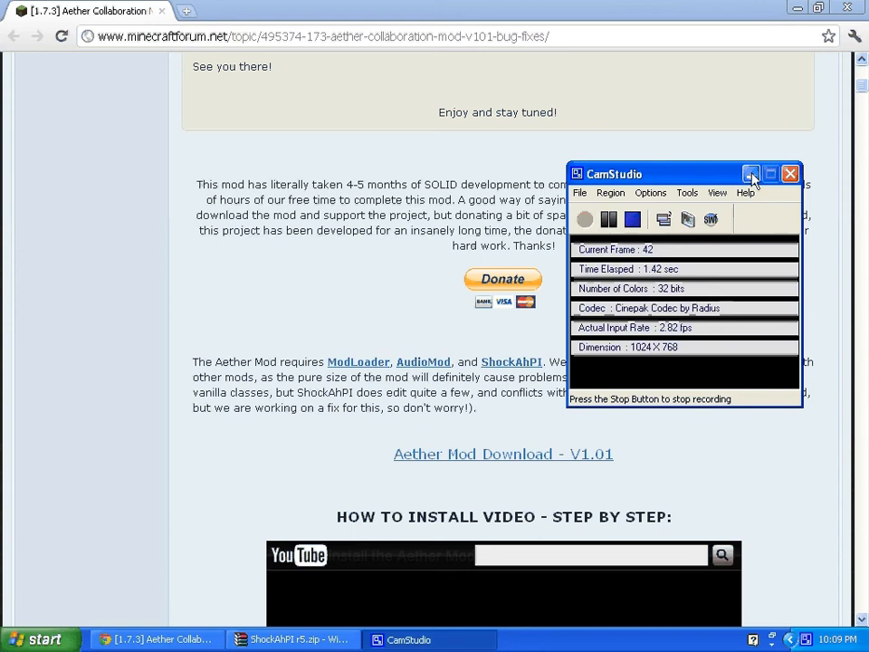
pyautogui.moveTo(752, 174)
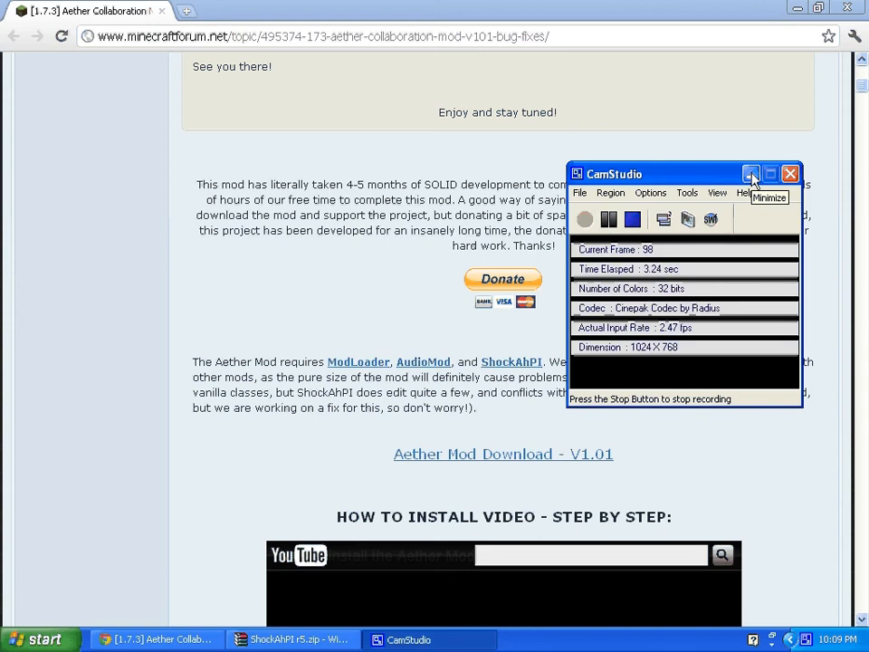
# Open the ModLoader and ShockAhPI forum threads in new tabs from the Aether post
pyautogui.click(752, 173)
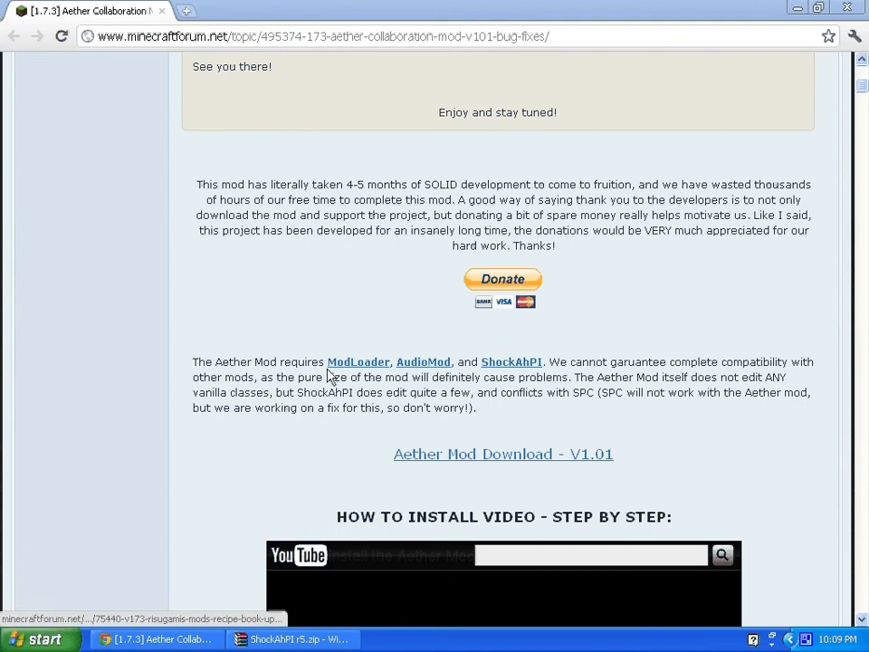
pyautogui.moveTo(478, 464)
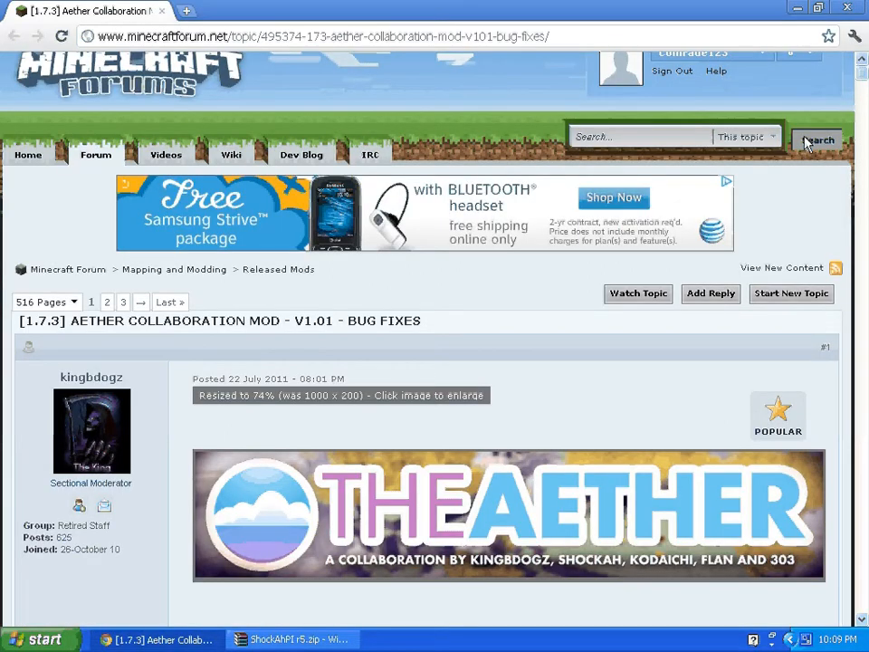
pyautogui.moveTo(174, 402)
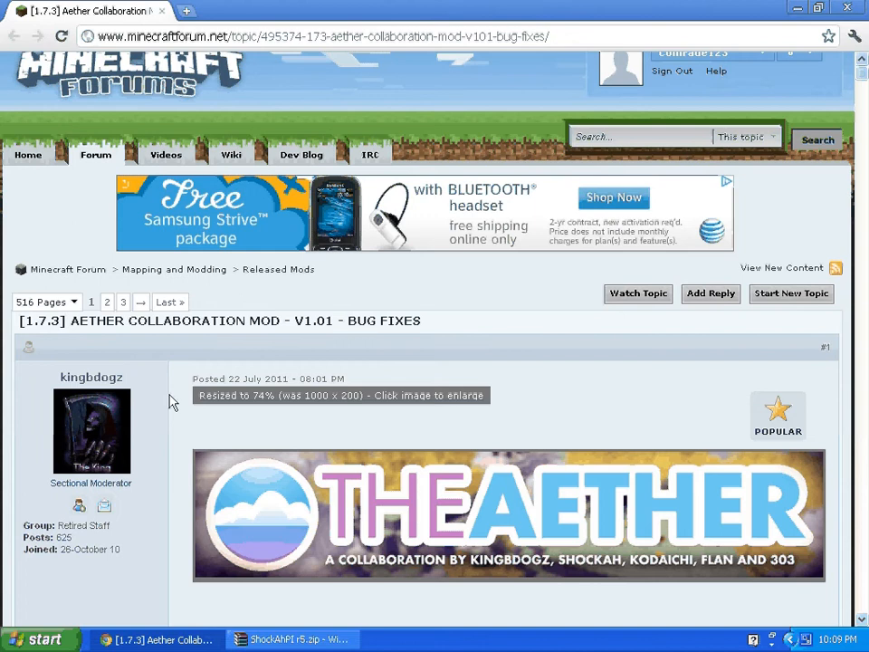
pyautogui.scroll(-3)
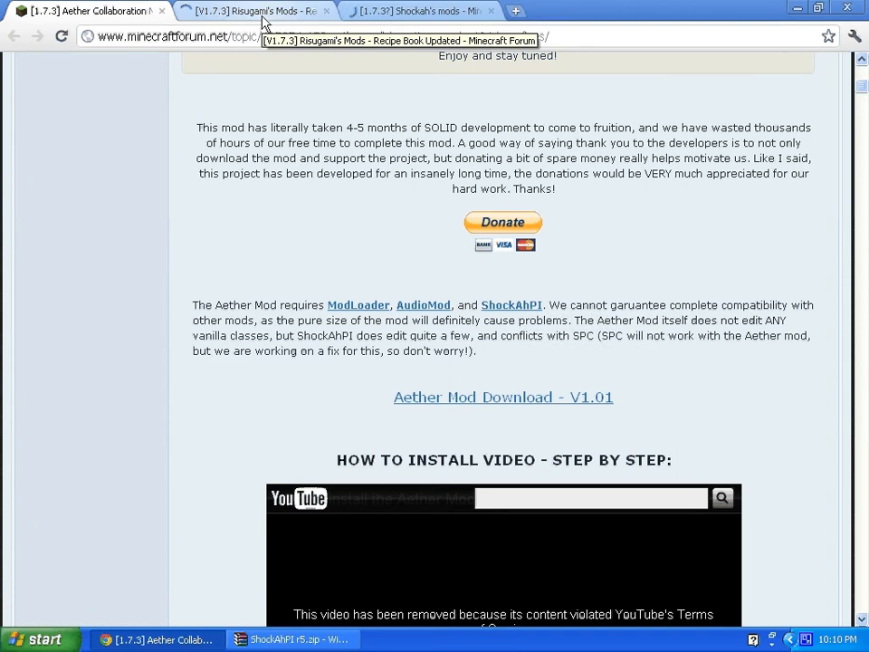
# Download ModLoader Beta 1.7.3 via its direct link on Risugami's Mods thread
pyautogui.click(253, 10)
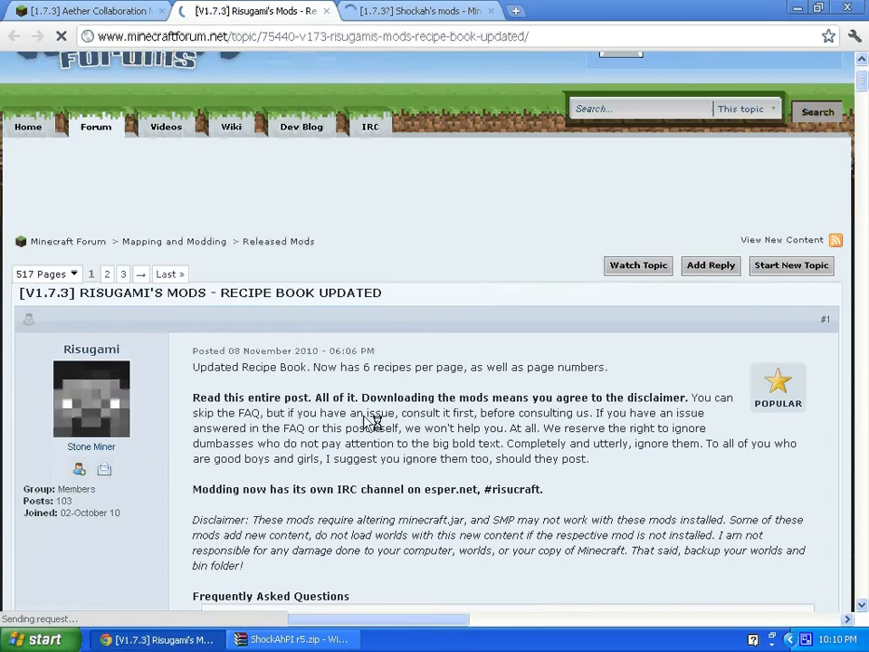
pyautogui.scroll(-3)
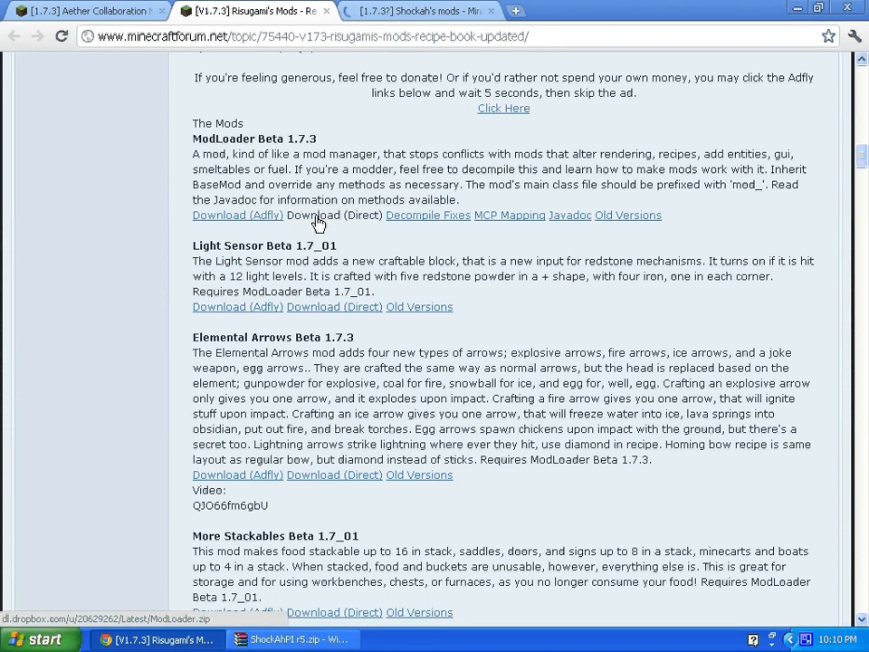
pyautogui.click(334, 214)
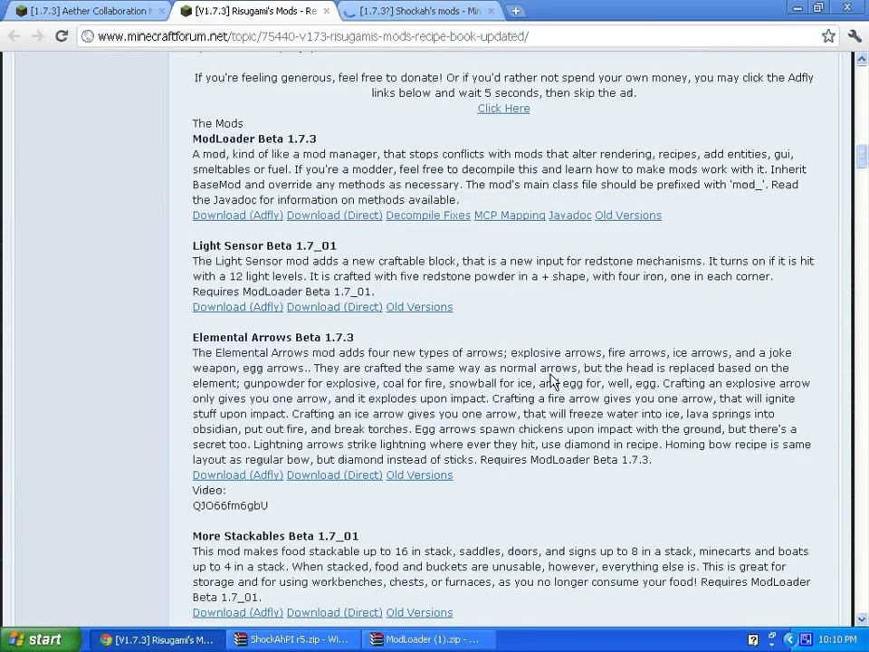
# Download AudioMod Beta 1.7_01 via its direct download link
pyautogui.scroll(-3)
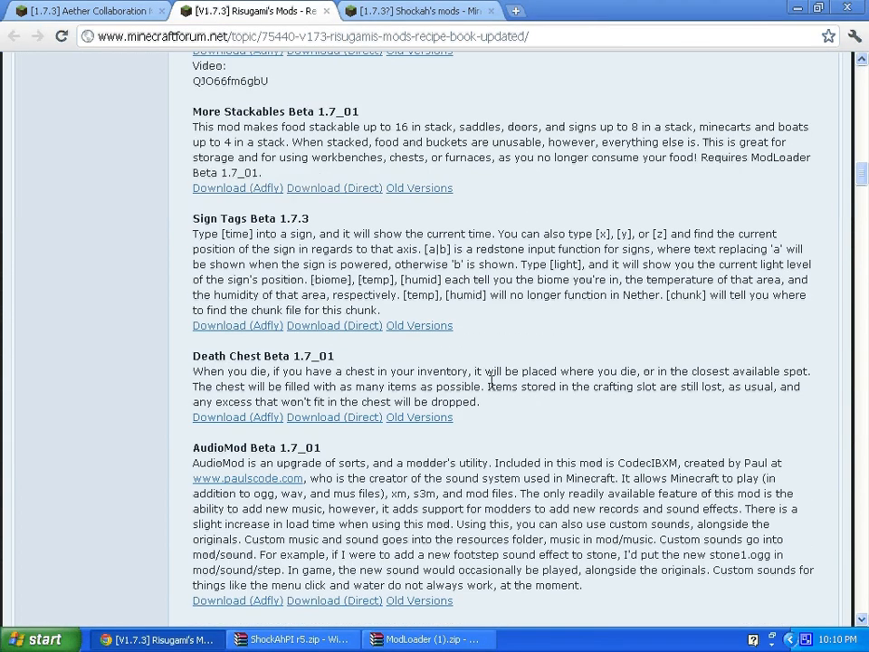
pyautogui.moveTo(334, 601)
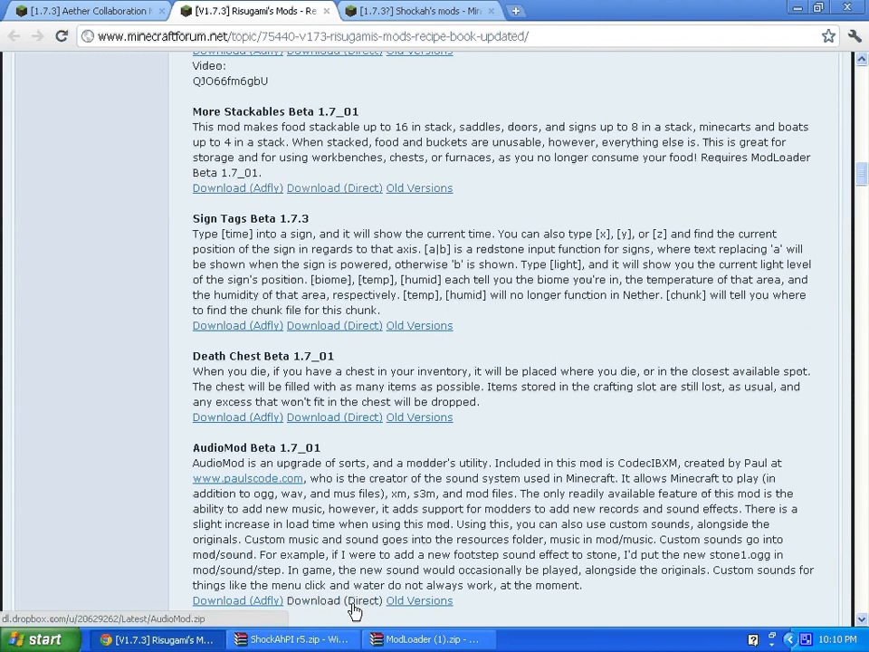
pyautogui.click(334, 600)
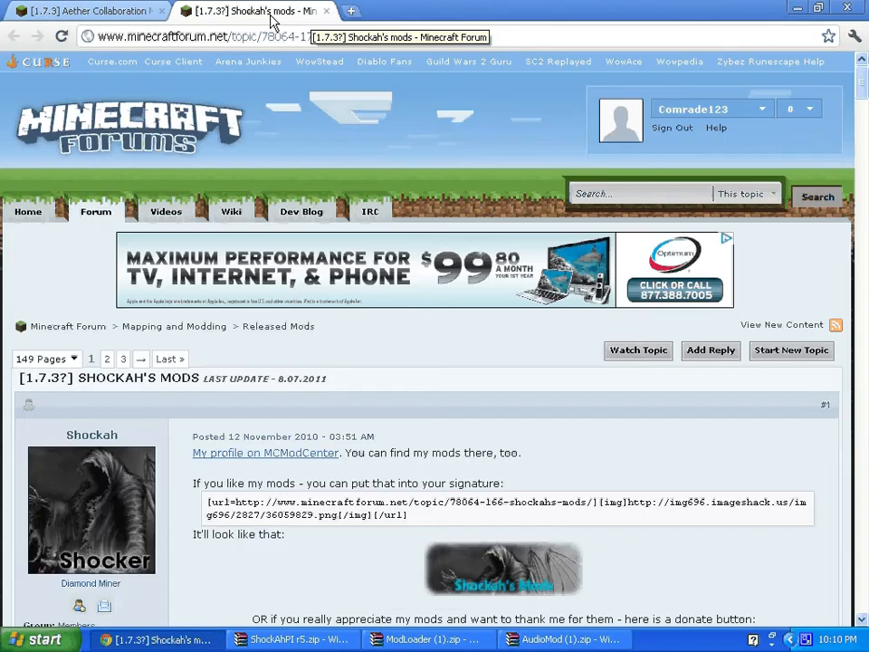
# Reveal the ShockAhPI r5 spoiler with its download links in Shockah's mods thread
pyautogui.scroll(-3)
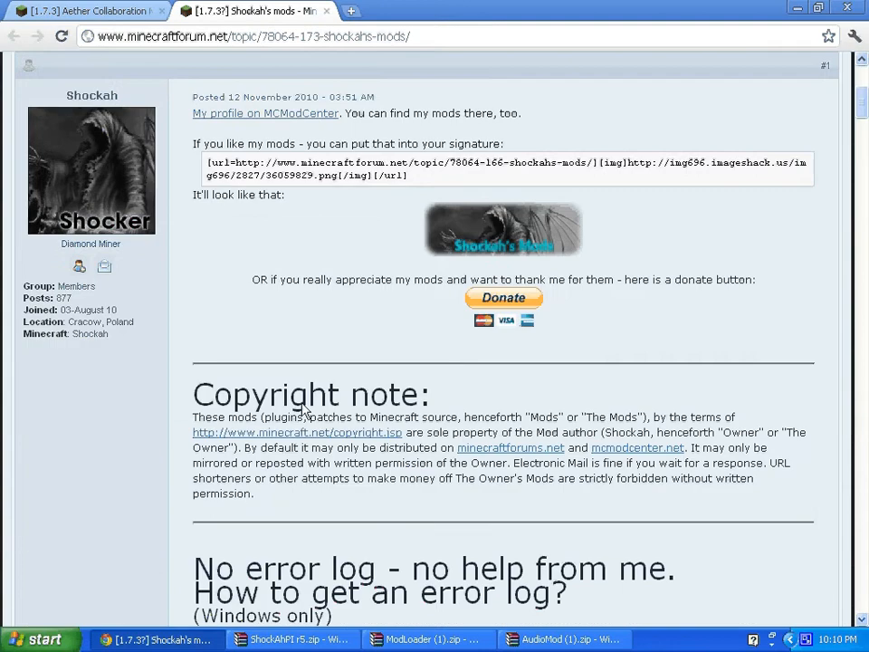
pyautogui.scroll(-3)
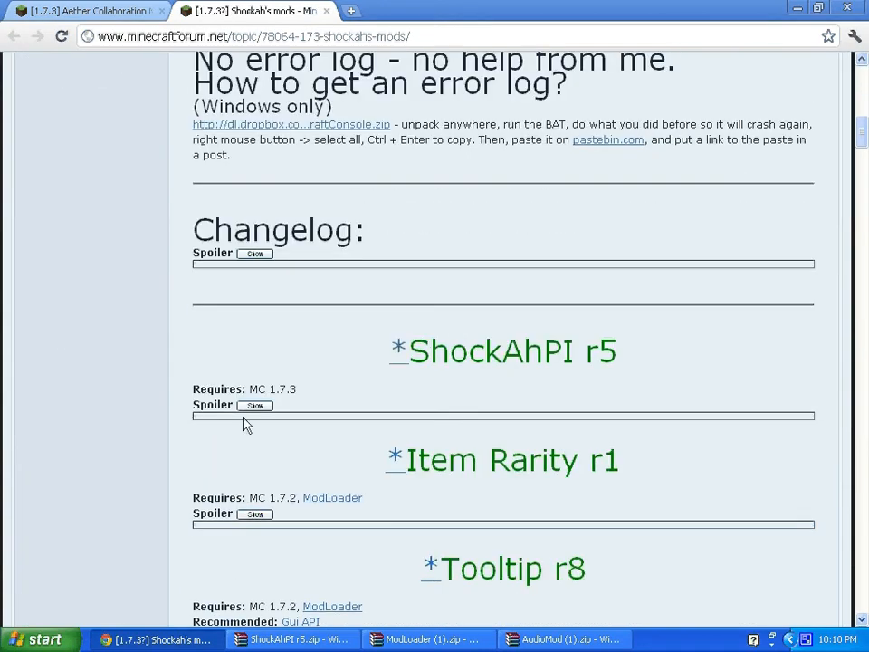
pyautogui.click(256, 405)
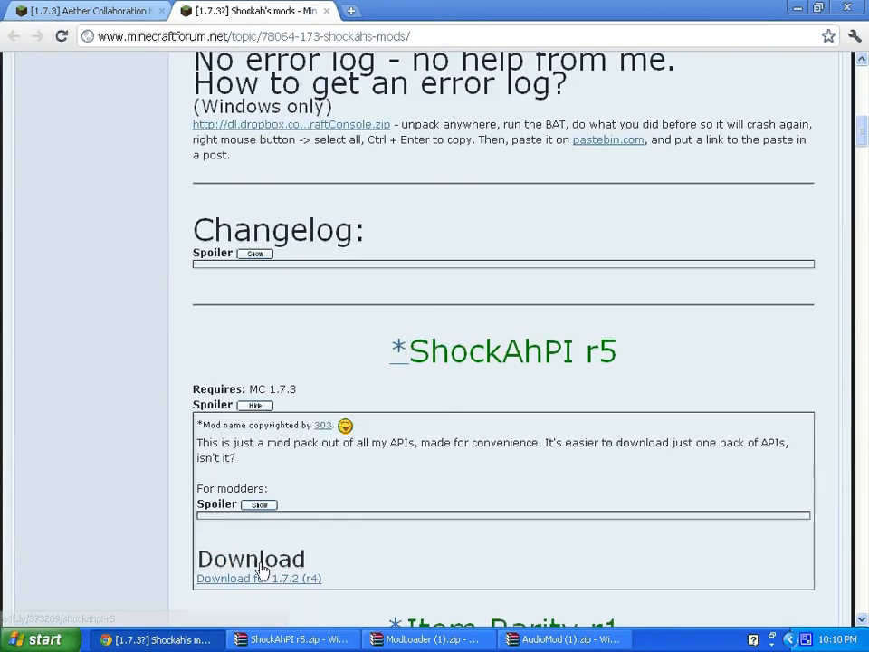
pyautogui.moveTo(250, 559)
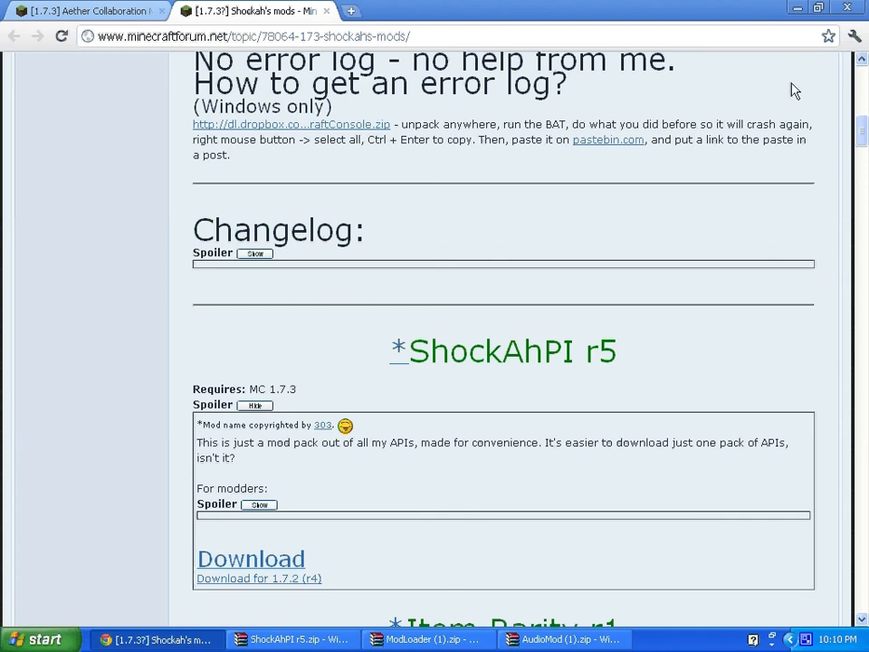
pyautogui.click(292, 639)
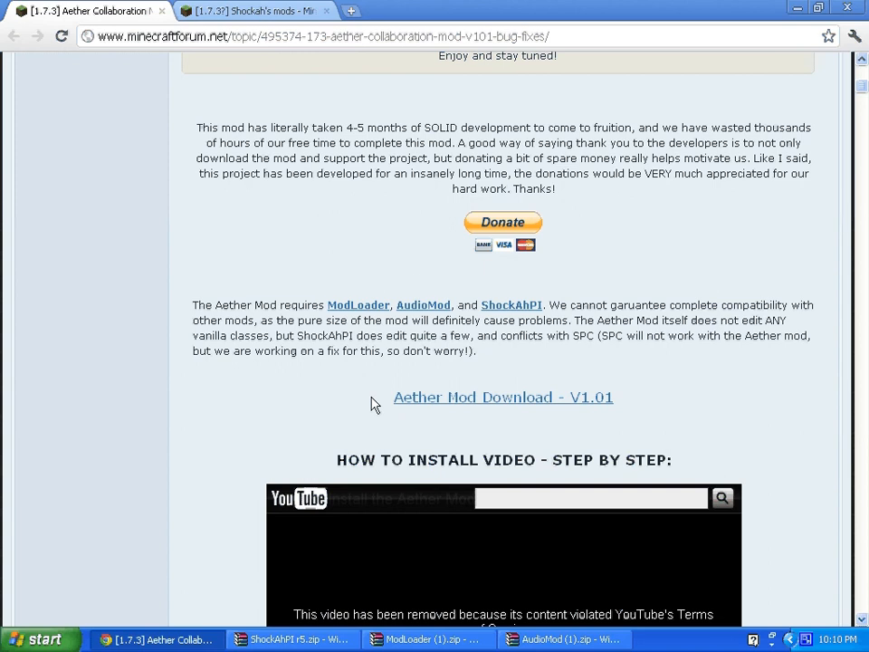
pyautogui.moveTo(806, 643)
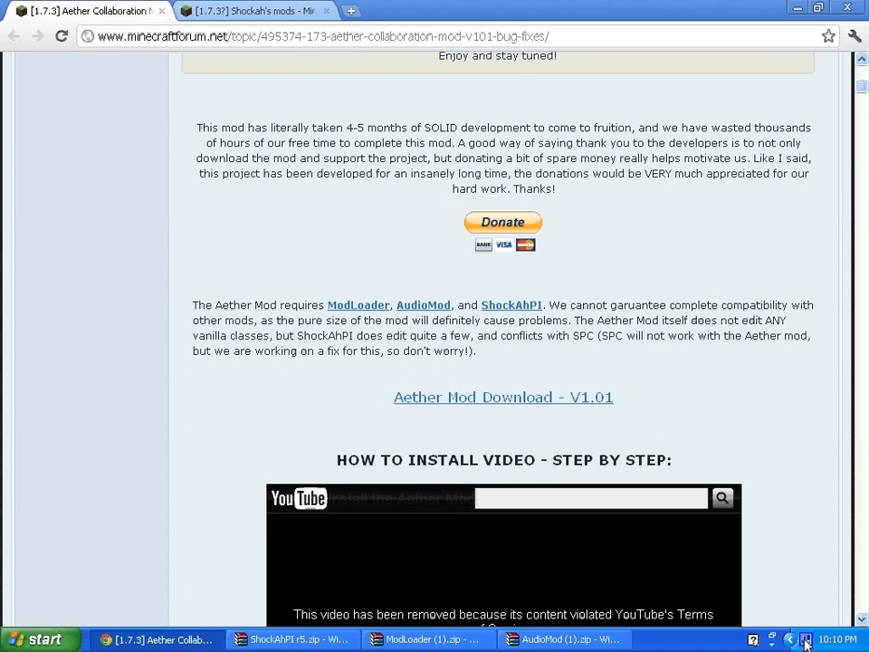